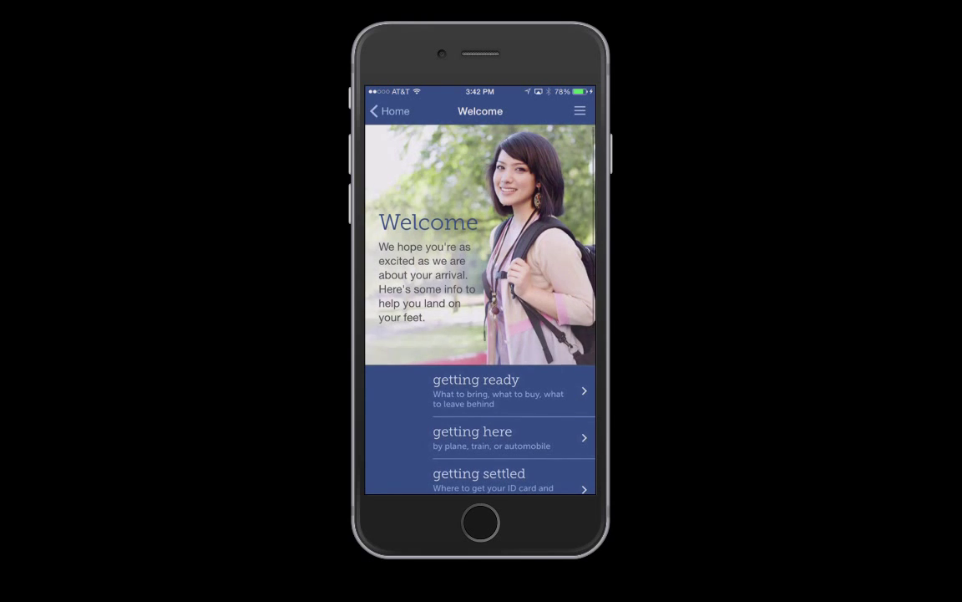
# - Browse the Welcome list into Getting Here and scroll through its airport, Amtrak and subway sections
pyautogui.scroll(-3)
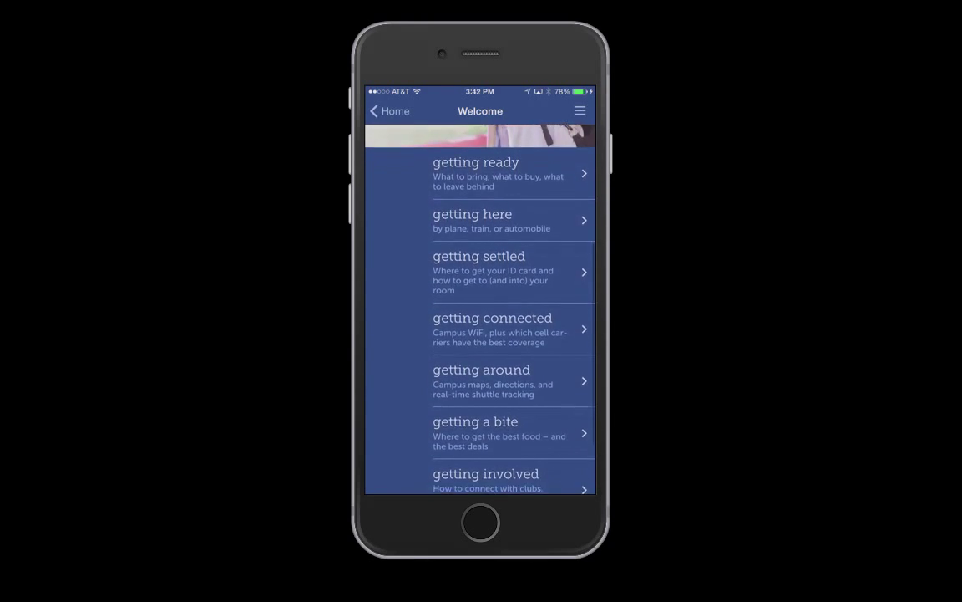
pyautogui.scroll(-3)
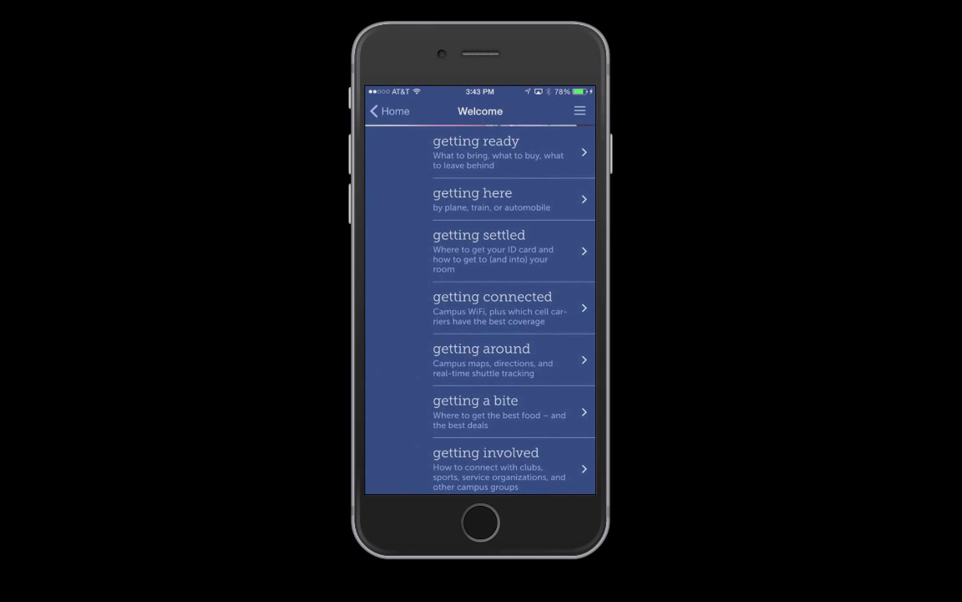
pyautogui.click(471, 199)
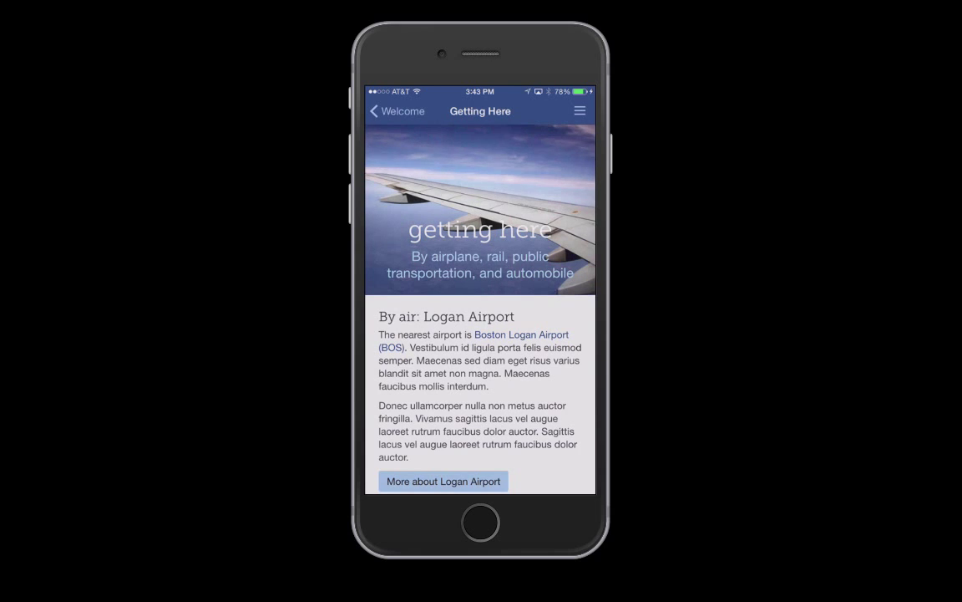
pyautogui.scroll(-3)
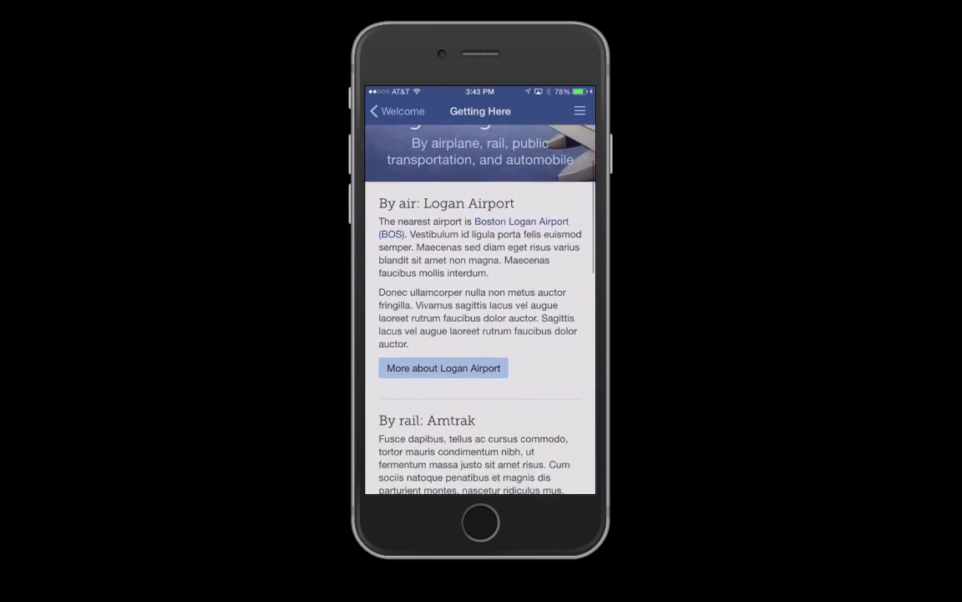
pyautogui.scroll(-3)
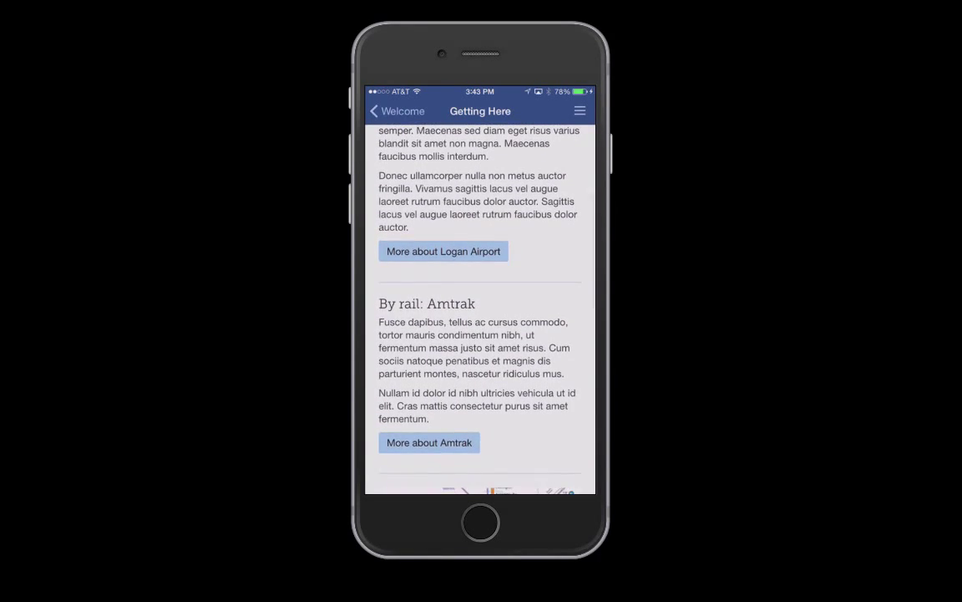
pyautogui.scroll(-3)
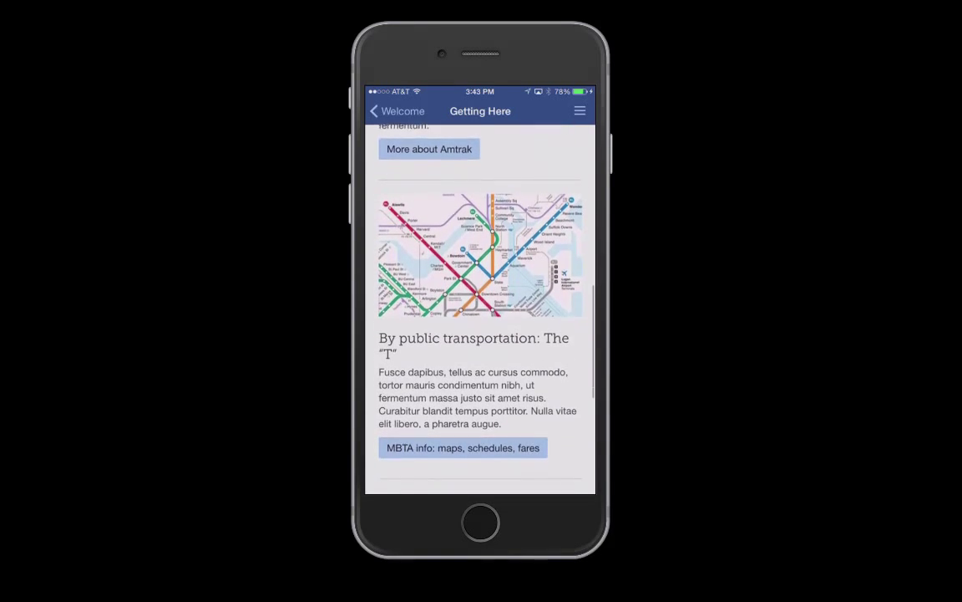
pyautogui.scroll(-3)
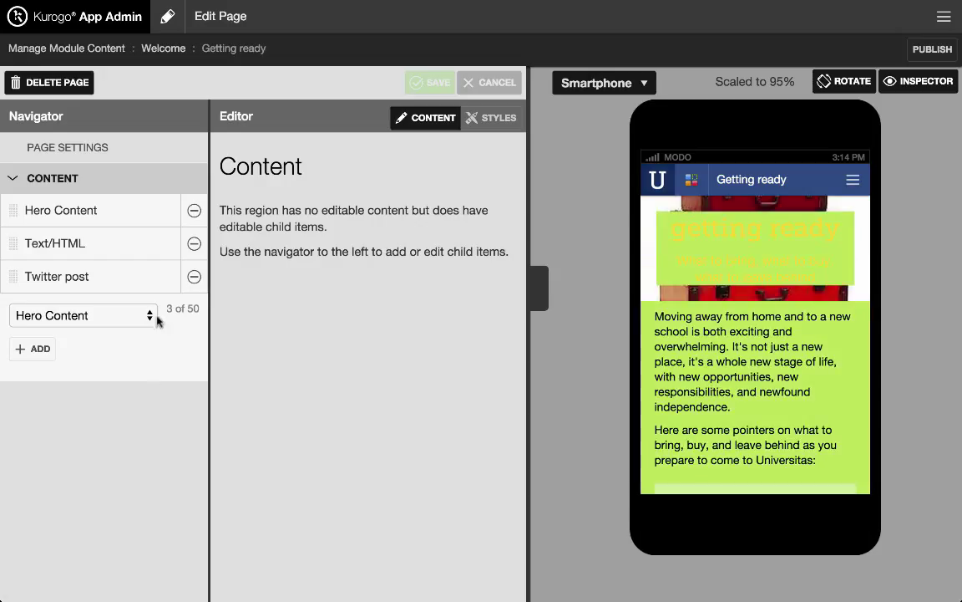
# - Choose Feature box as the Navigator content type and add a new one to Getting ready
pyautogui.click(80, 315)
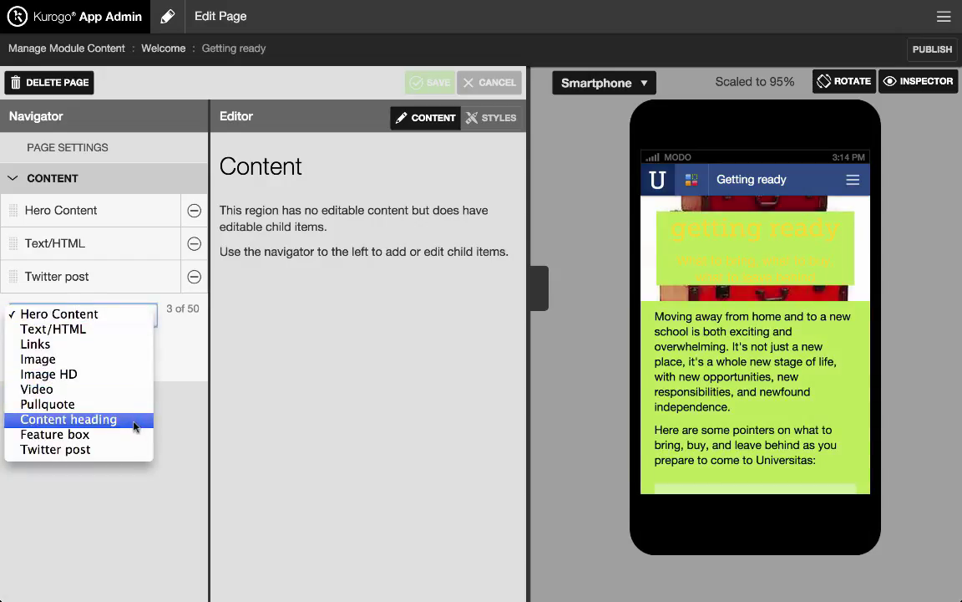
pyautogui.click(54, 434)
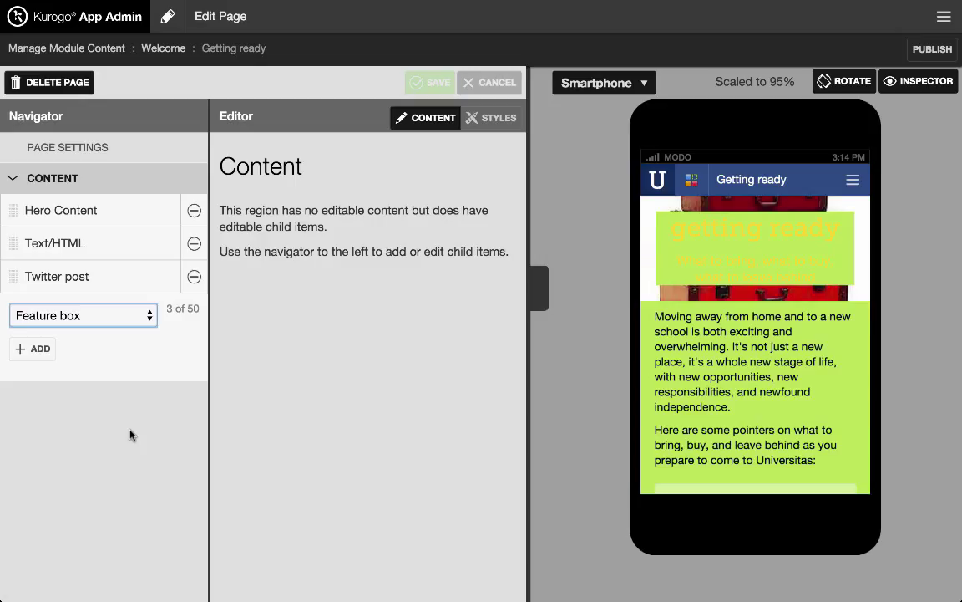
pyautogui.click(33, 349)
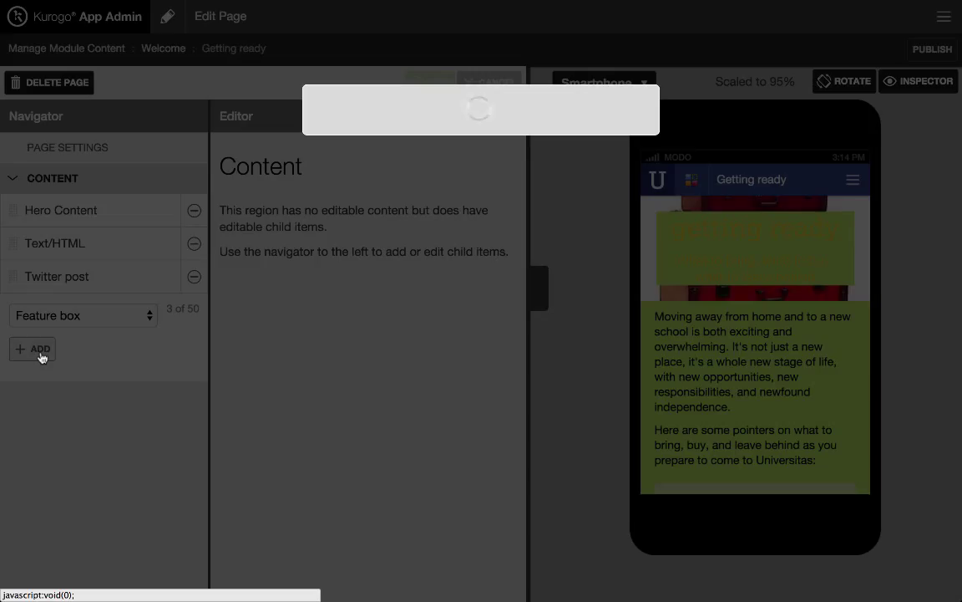
# - Enter the clothing-seasons title and weather advice body and upload the folded-clothes image
pyautogui.click(34, 349)
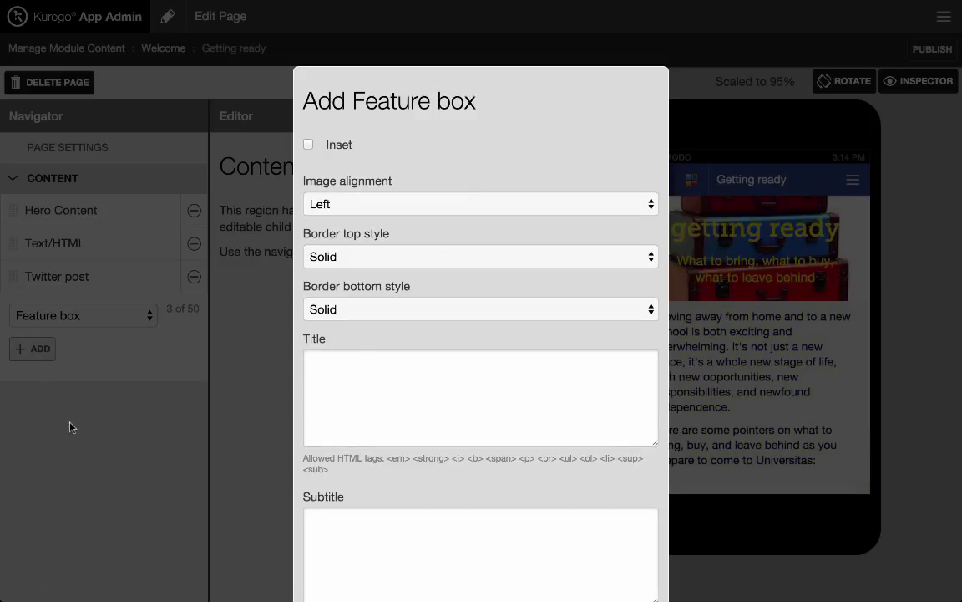
pyautogui.click(481, 397)
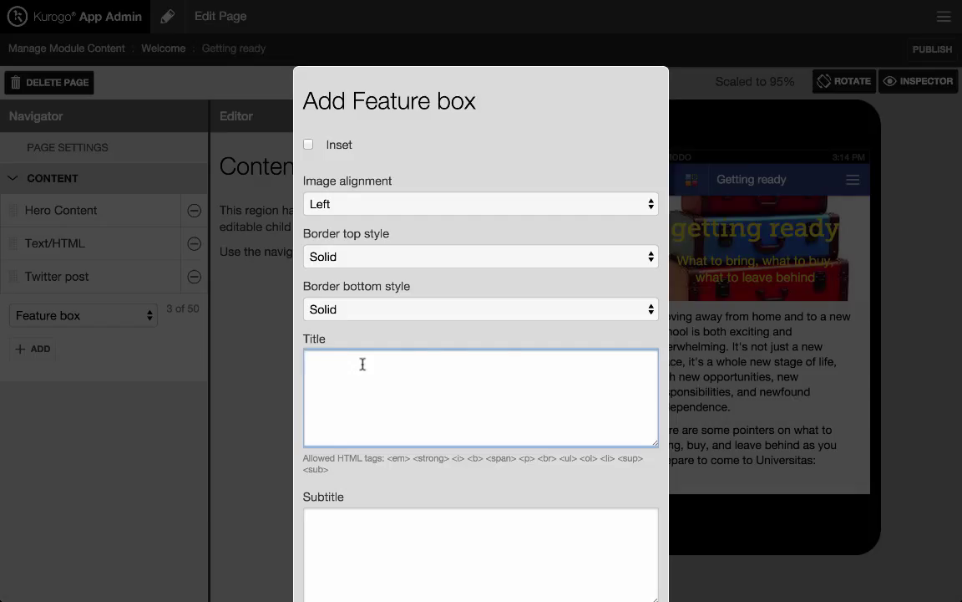
pyautogui.scroll(-3)
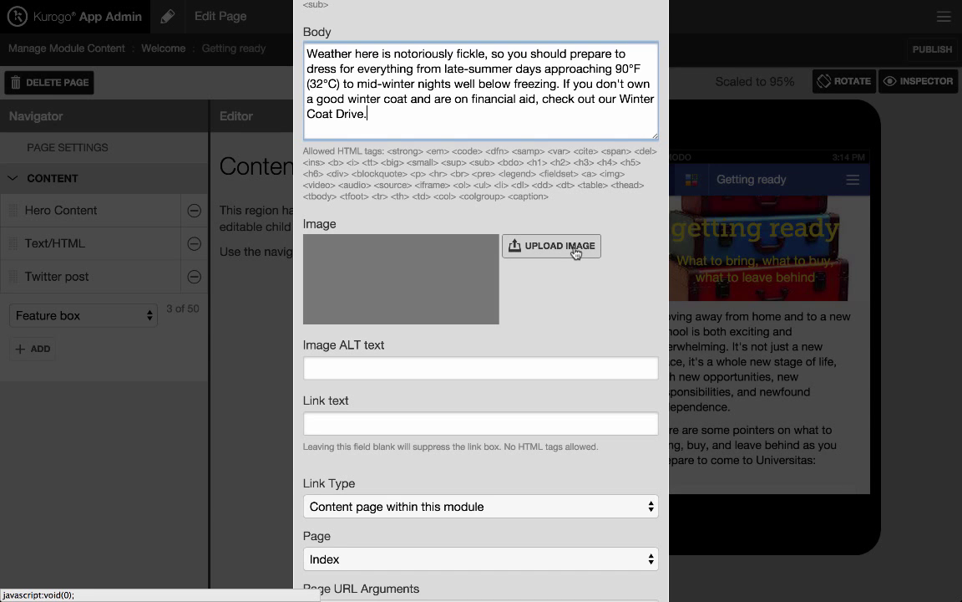
pyautogui.click(551, 246)
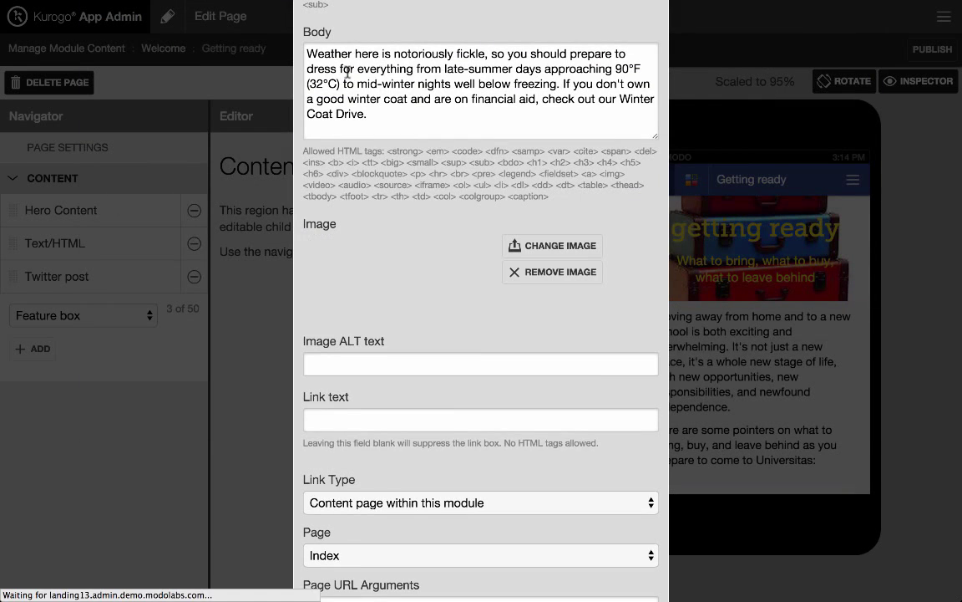
pyautogui.click(552, 244)
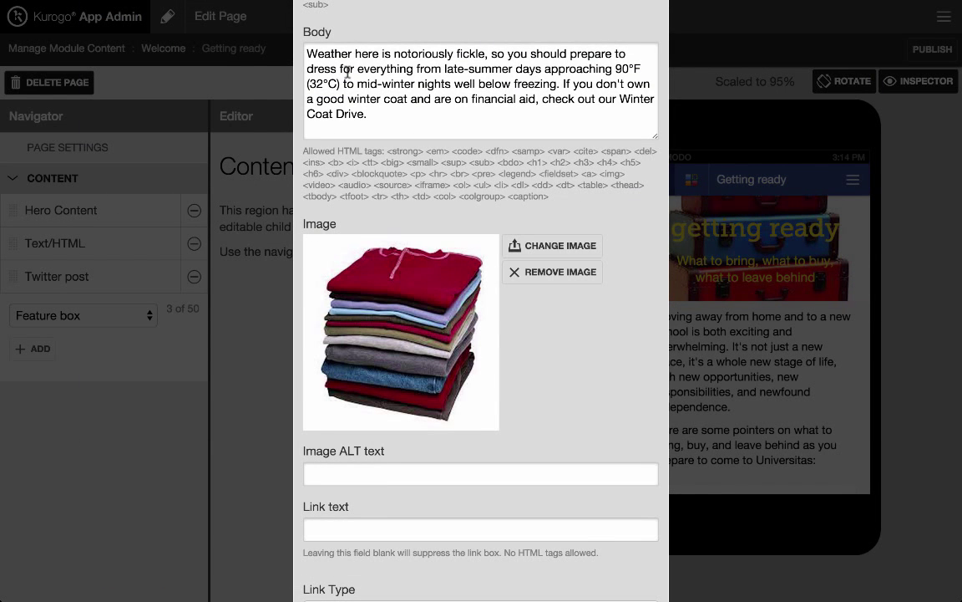
pyautogui.write('Learn about the Winter Coat Drive')
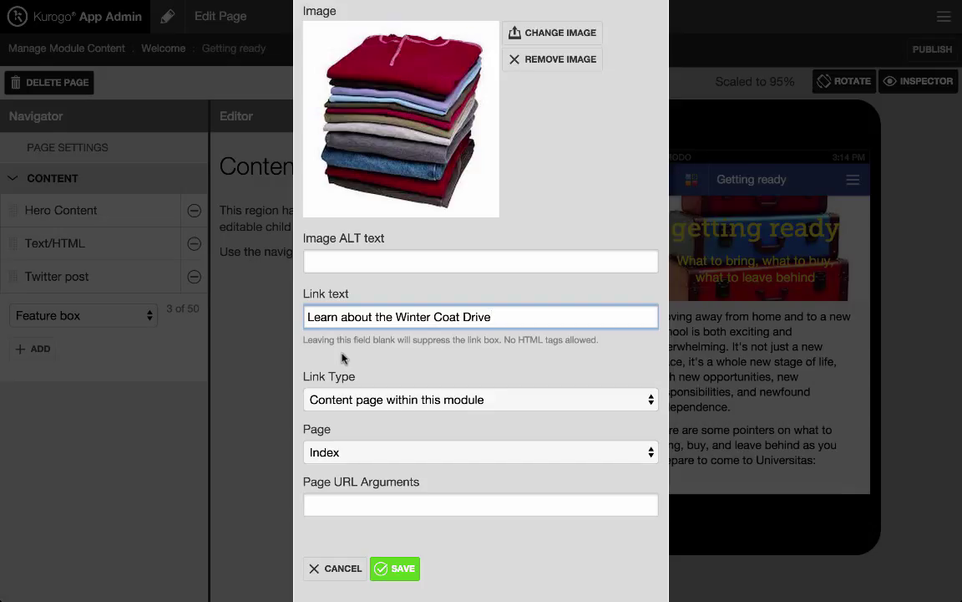
pyautogui.click(481, 398)
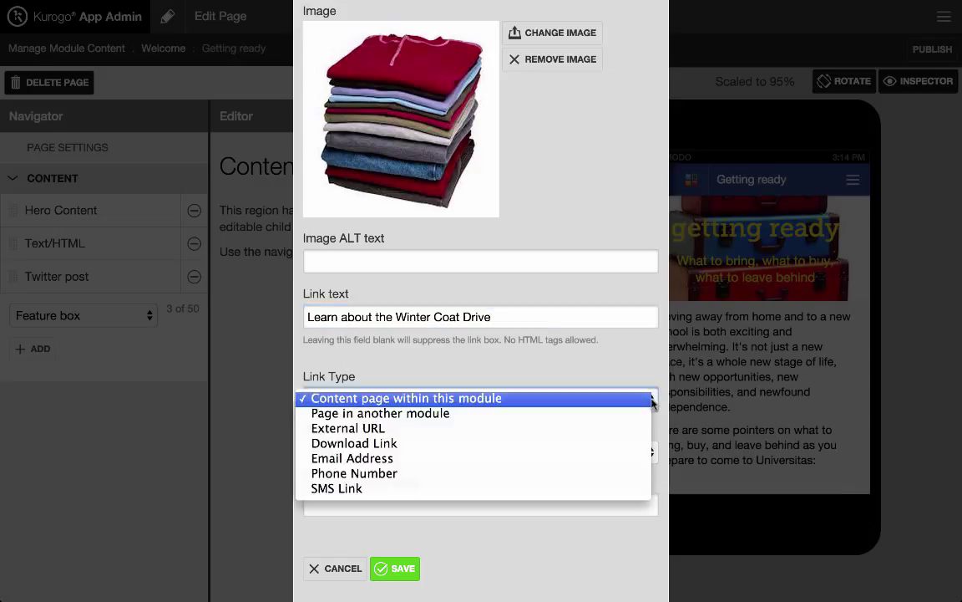
pyautogui.click(347, 428)
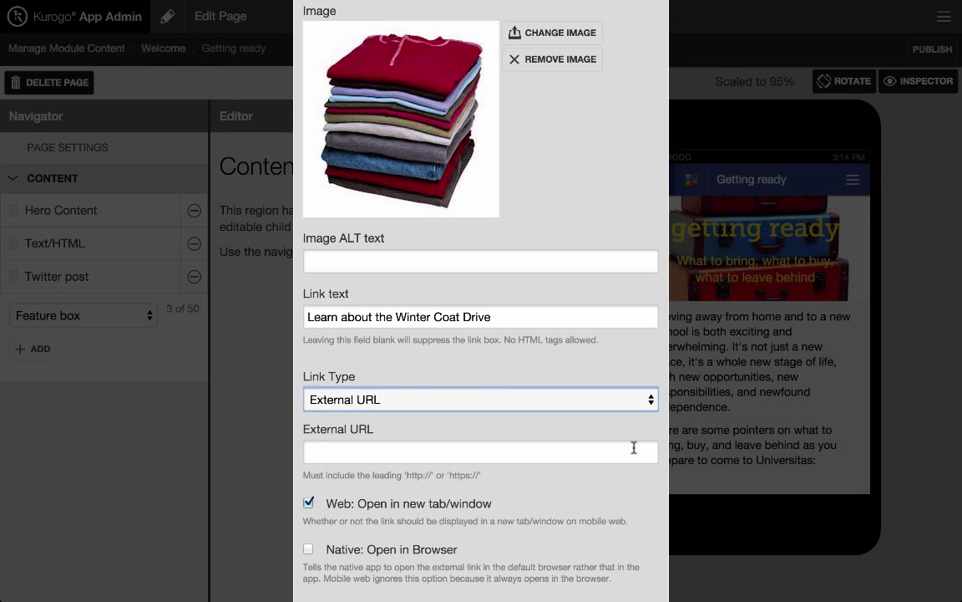
pyautogui.write('http://www.onewarmcoat.org/donate/donate-a-coat/')
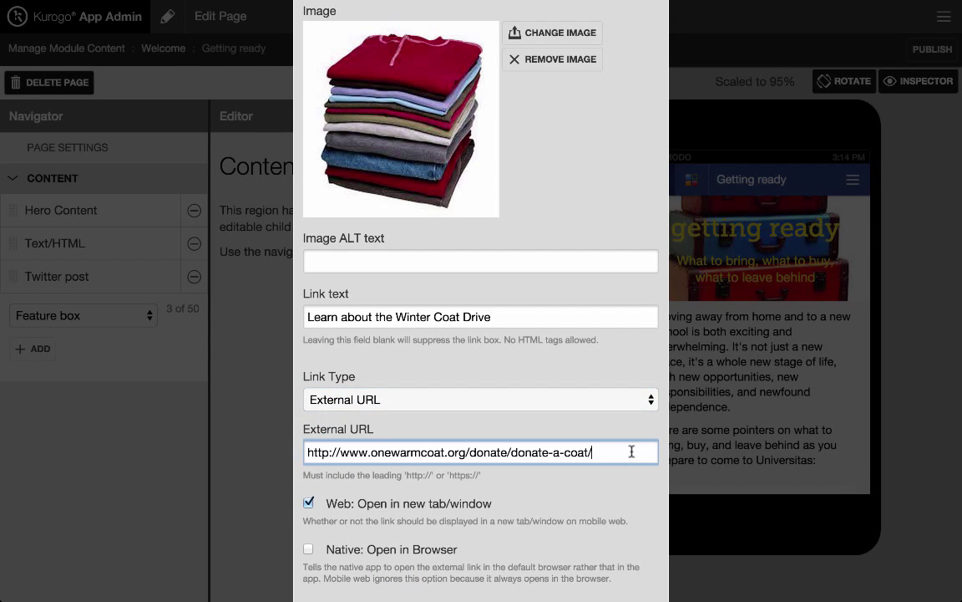
pyautogui.scroll(-3)
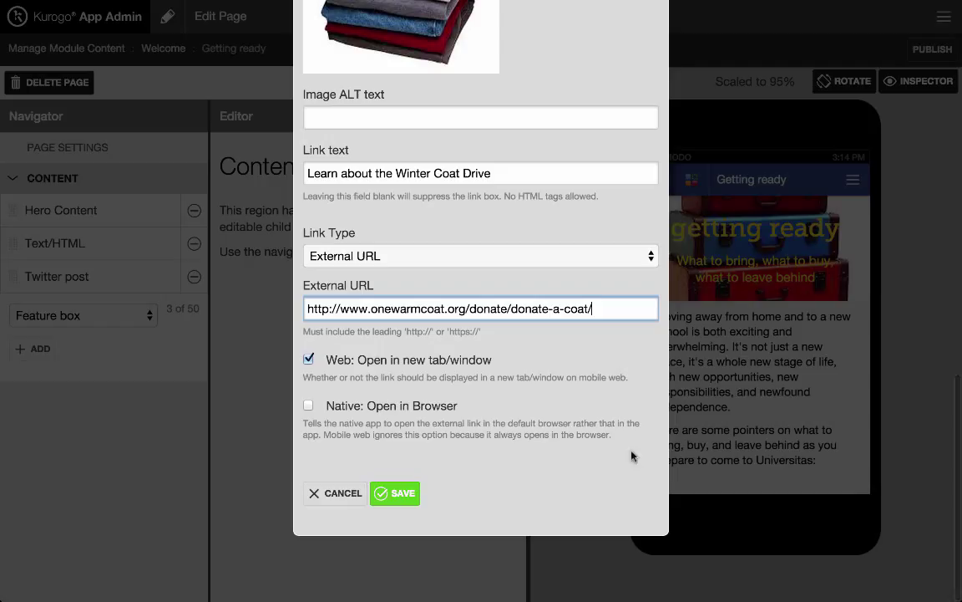
pyautogui.click(395, 493)
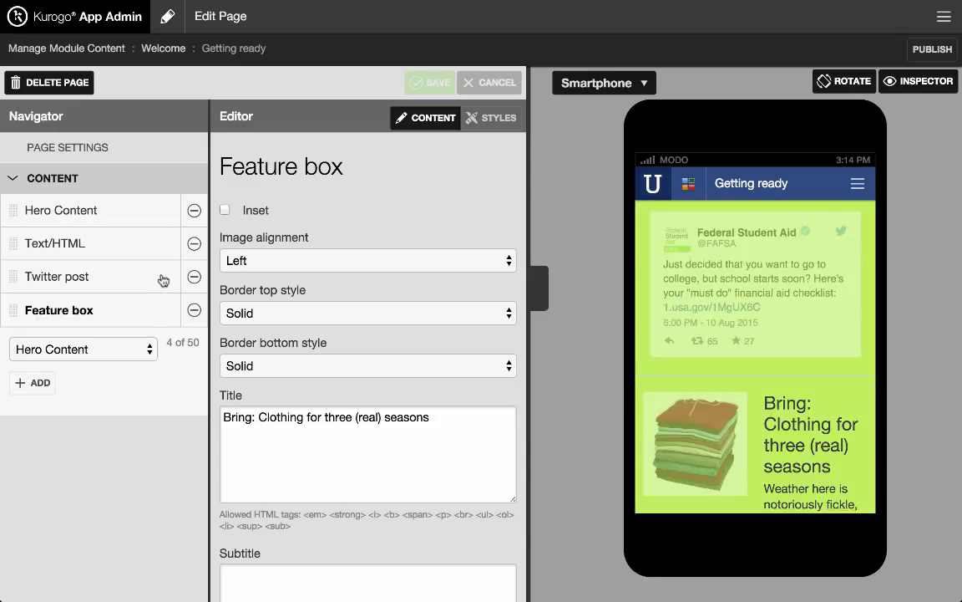
# - Select the Twitter post in the Navigator and choose Video as the next content type
pyautogui.click(57, 277)
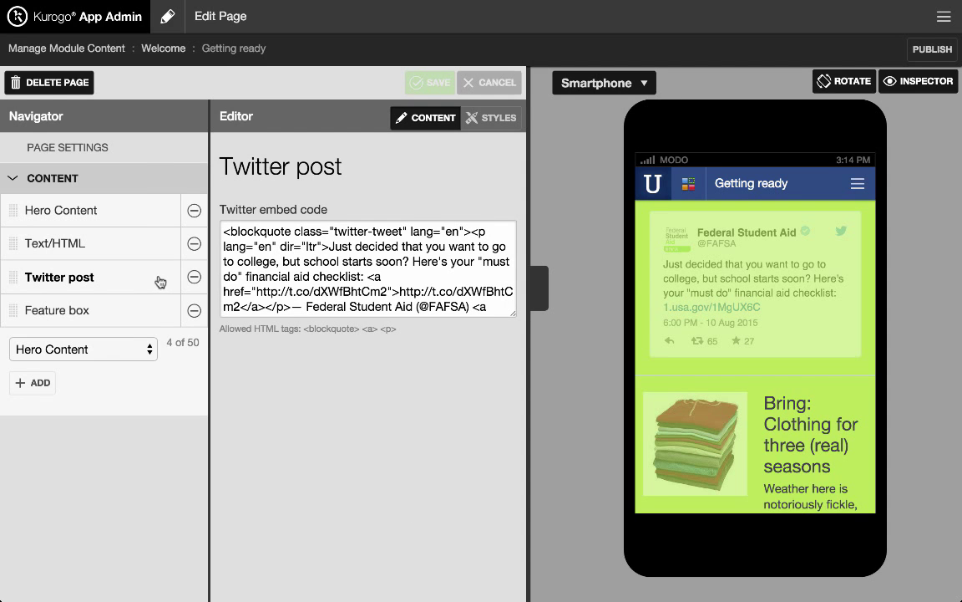
pyautogui.click(83, 349)
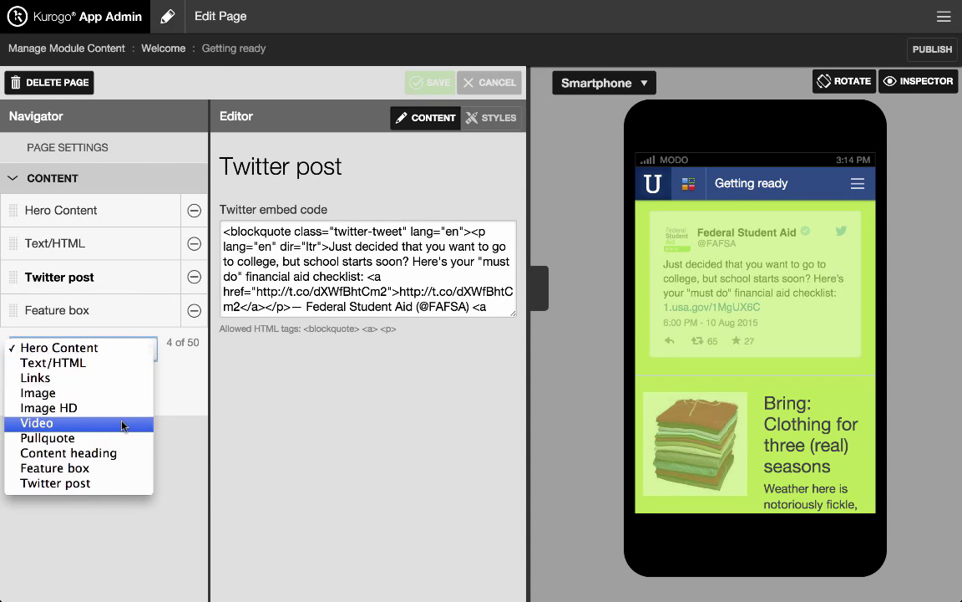
pyautogui.click(37, 421)
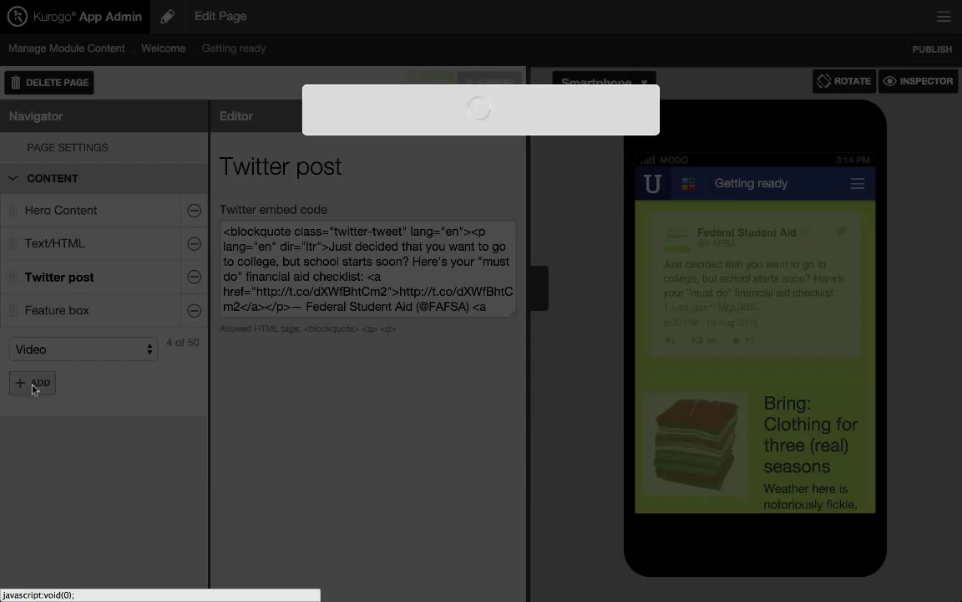
# - Save a YouTube Demo feed video captioned 'Getting Ready For College' to the page
pyautogui.click(33, 382)
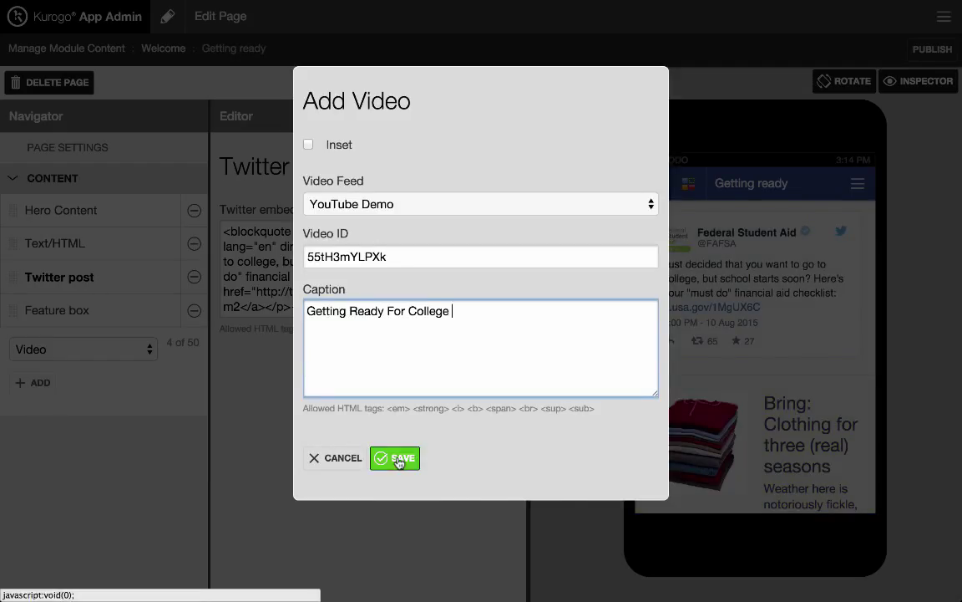
pyautogui.click(394, 457)
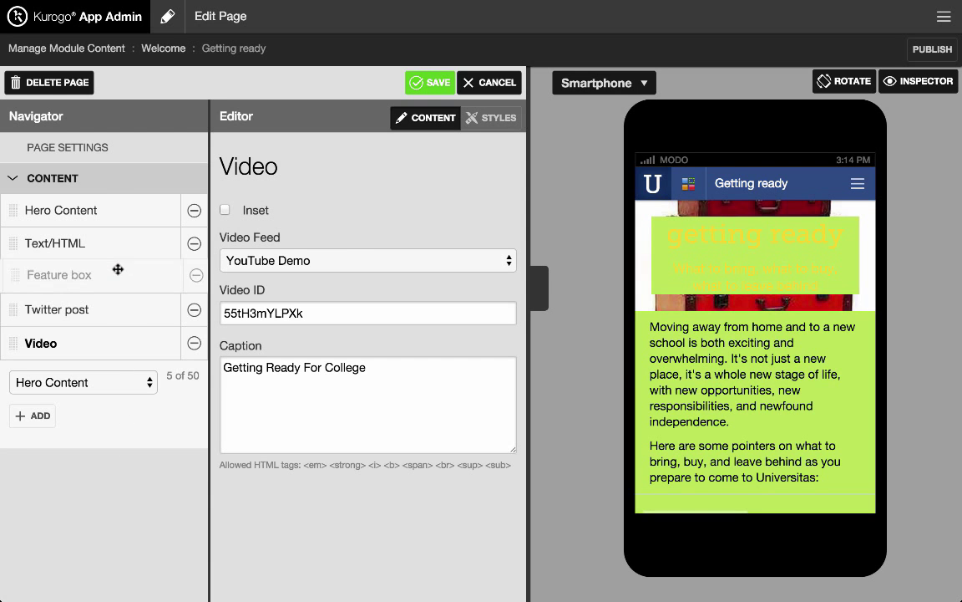
# - Move the feature box above the Twitter post in the Navigator and save the page order
pyautogui.click(60, 278)
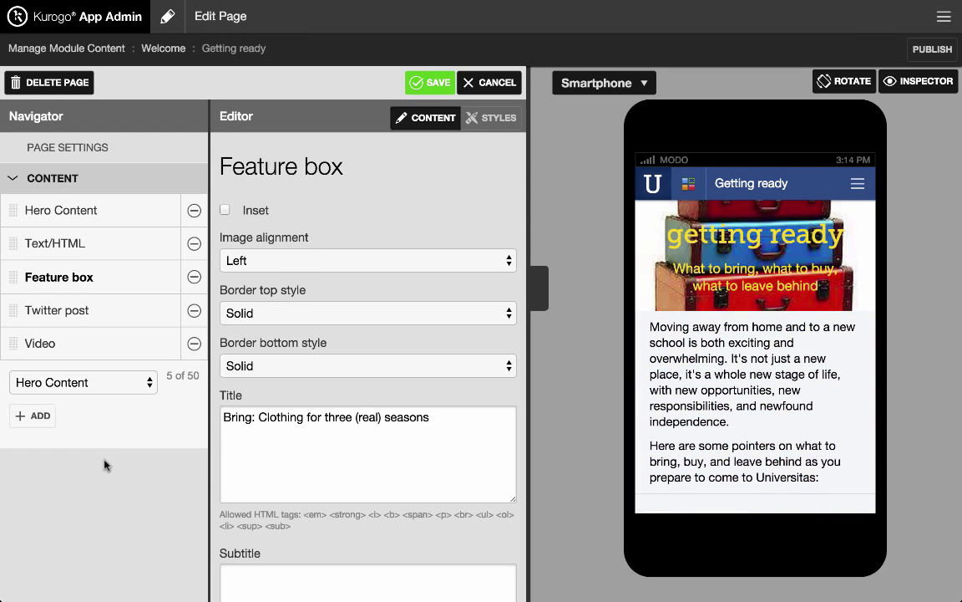
pyautogui.click(431, 82)
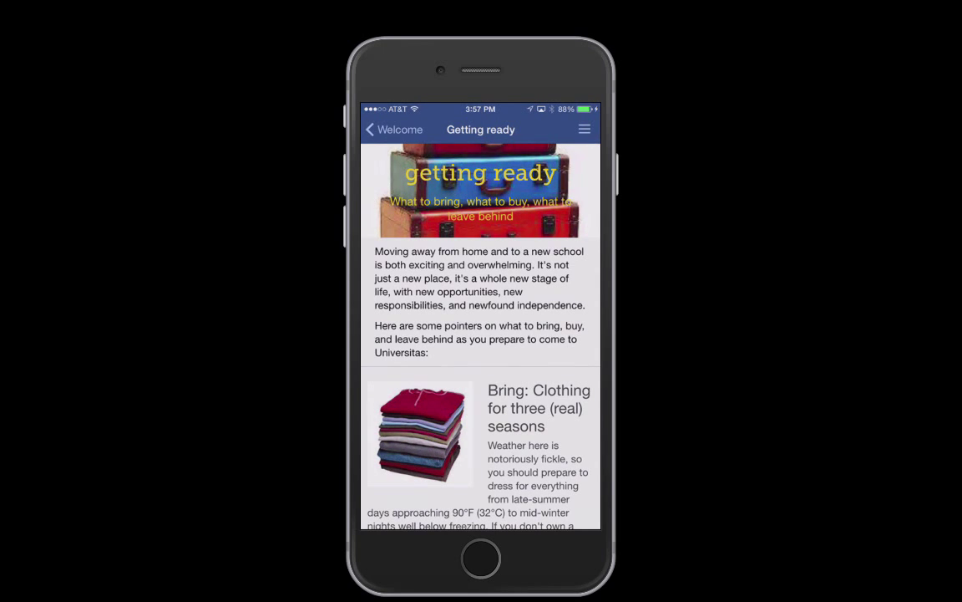
pyautogui.scroll(-3)
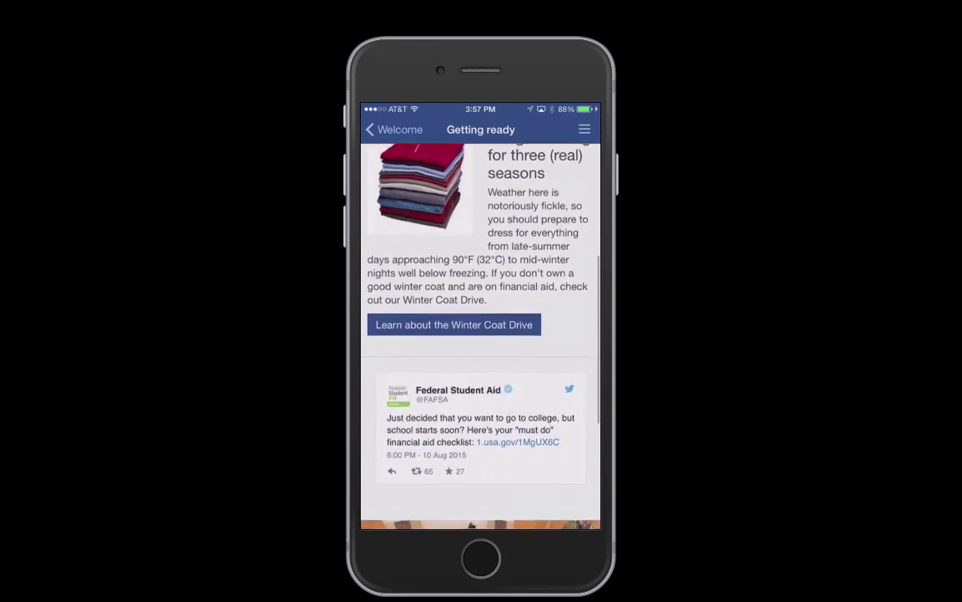
pyautogui.scroll(-3)
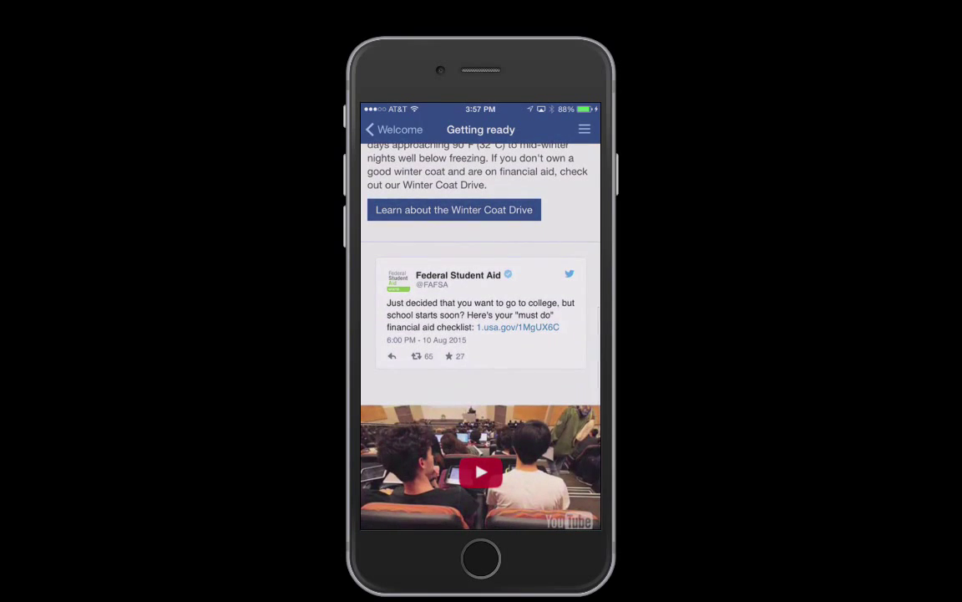